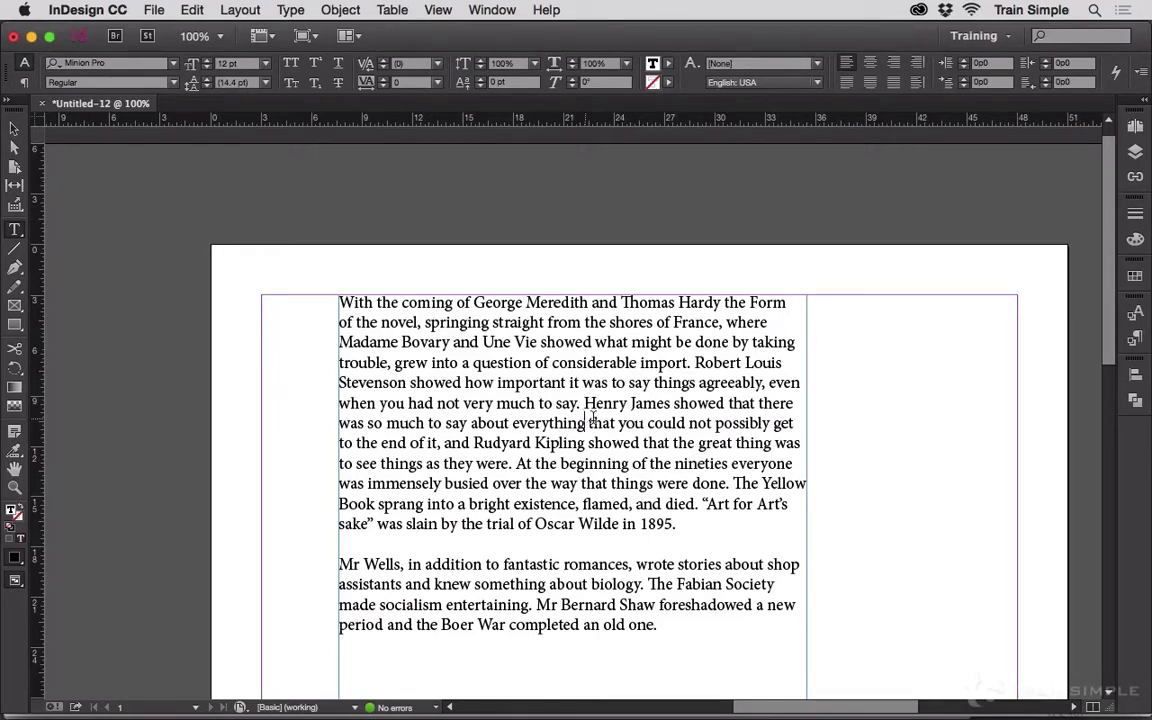
Select the whole second paragraph beginning 'Mr Wells' with the Type tool
{"action": "double_click", "coordinate": [510, 584]}
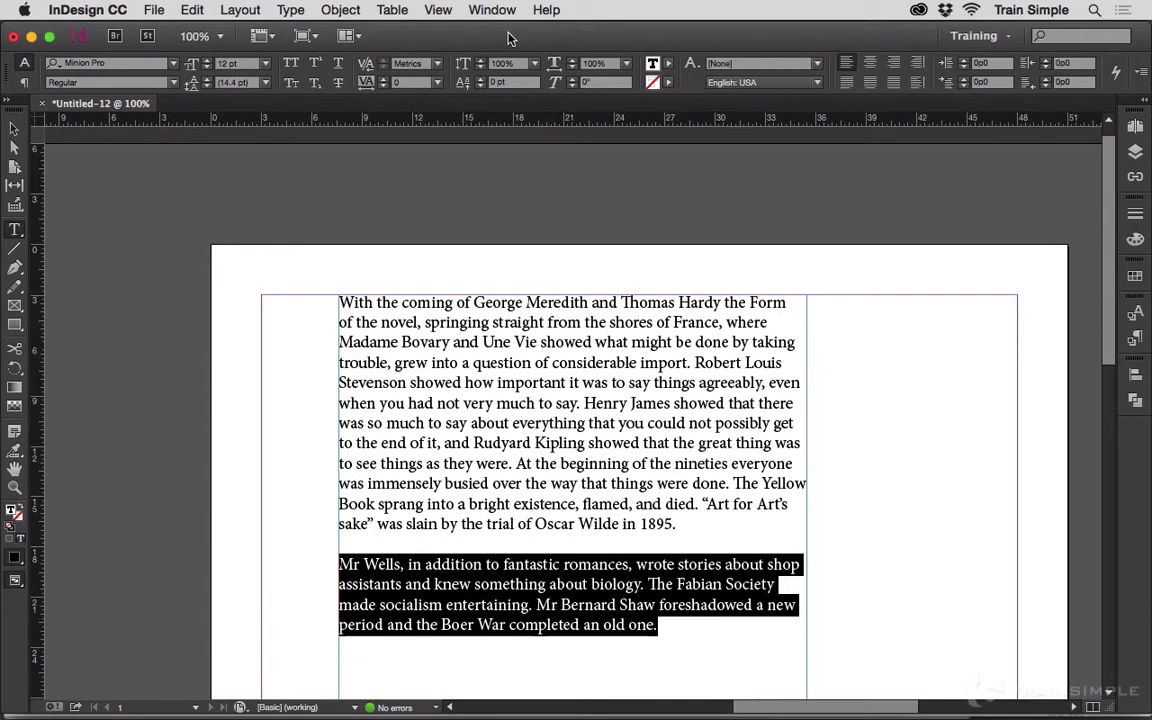
Show the Info panel from the Window menu to read the selection's text counts
{"action": "left_click", "coordinate": [492, 10]}
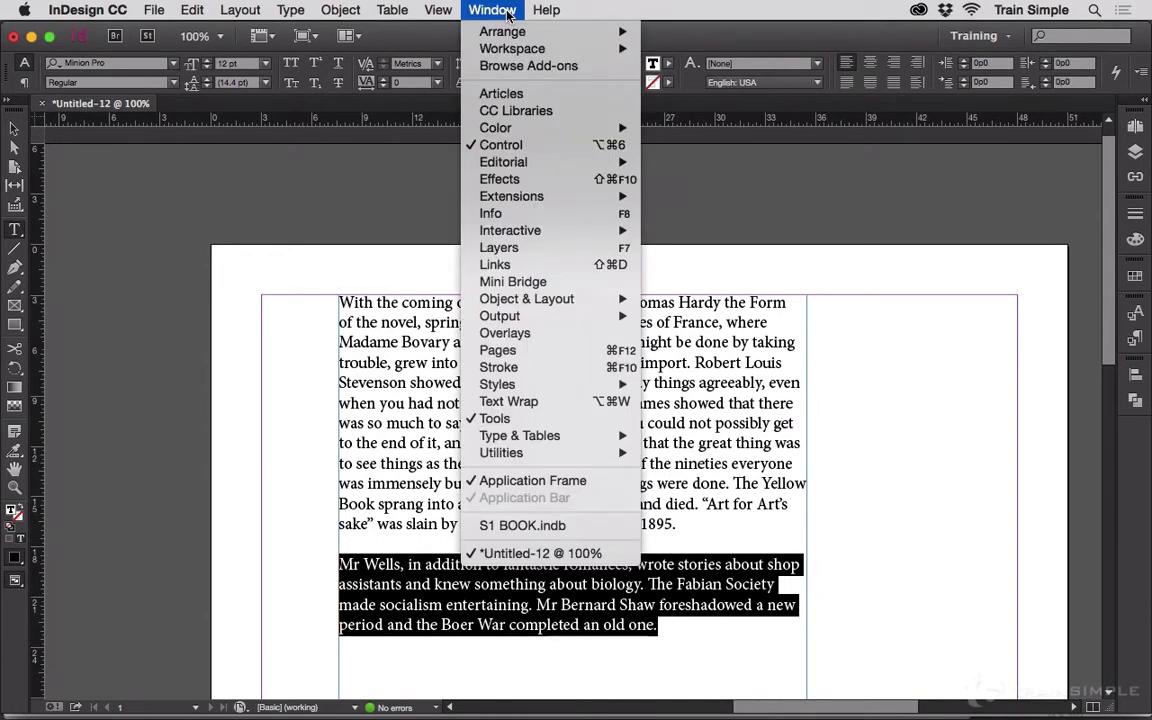
{"action": "left_click", "coordinate": [490, 212]}
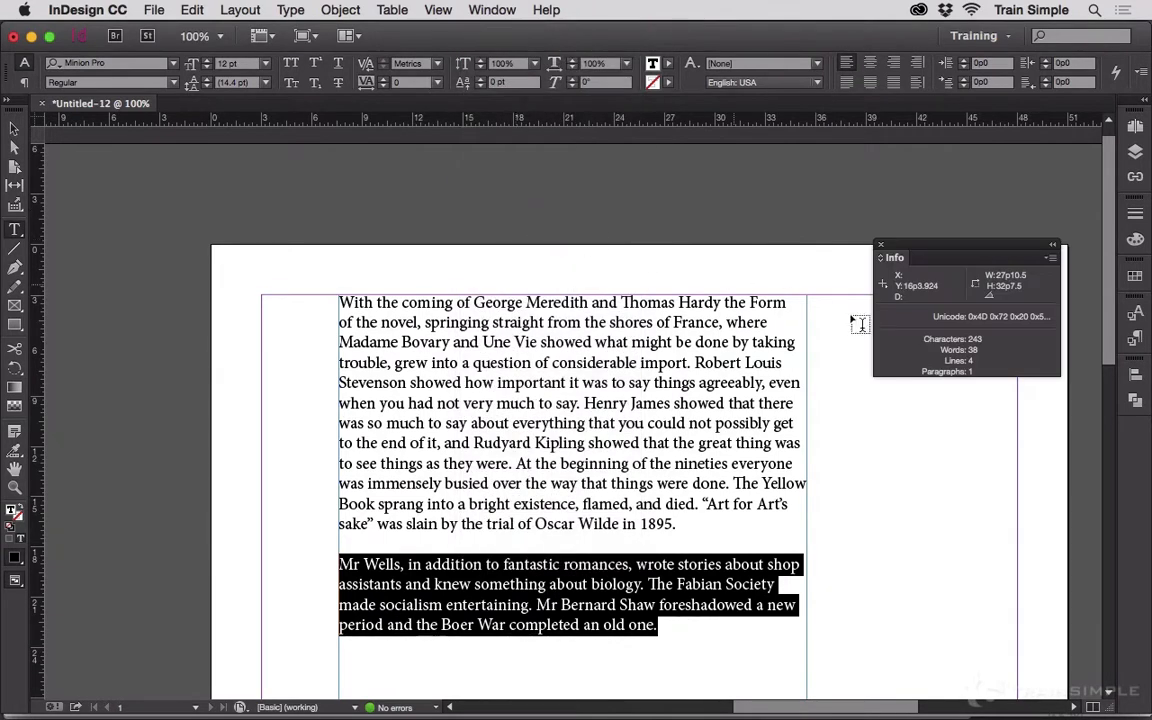
{"action": "mouse_move", "coordinate": [1010, 354]}
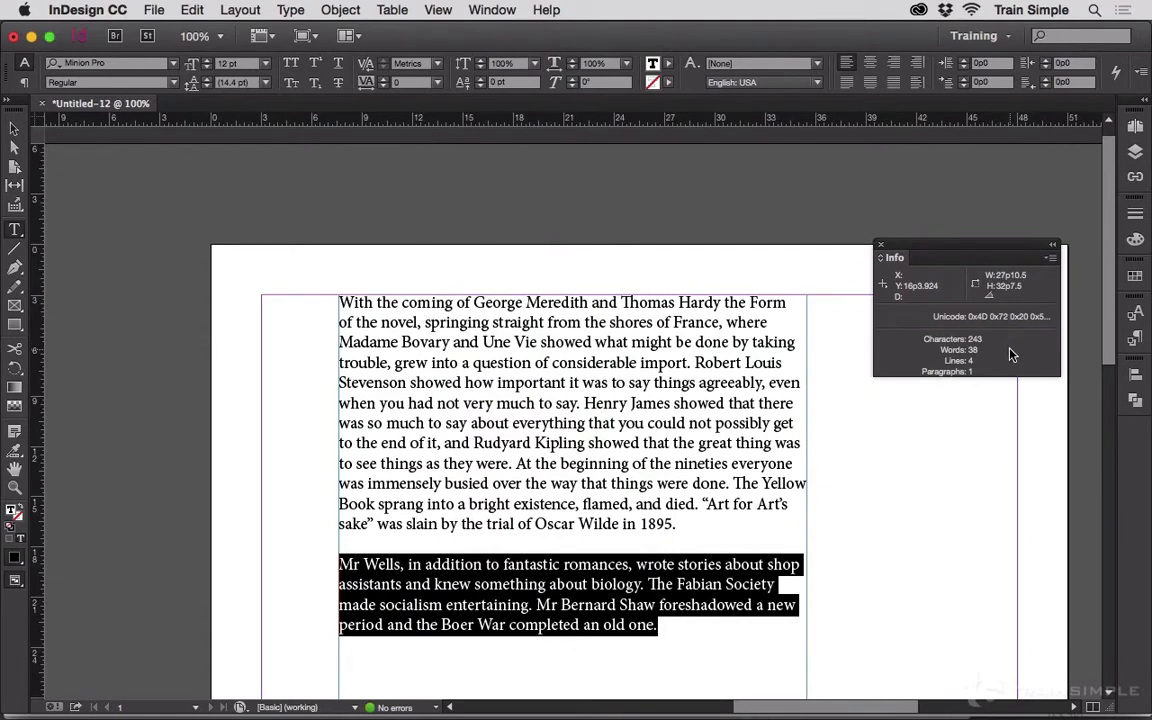